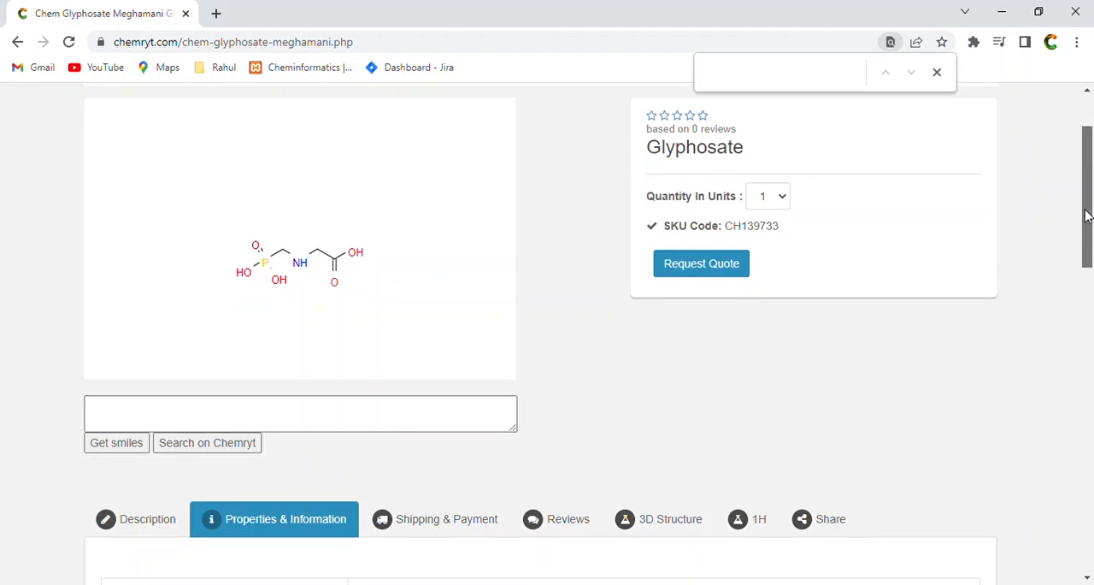
Review glyphosate's properties table down through the SMILES, InChIKey and InChI rows
{"action": "scroll", "scroll_direction": "down", "scroll_amount": 3}
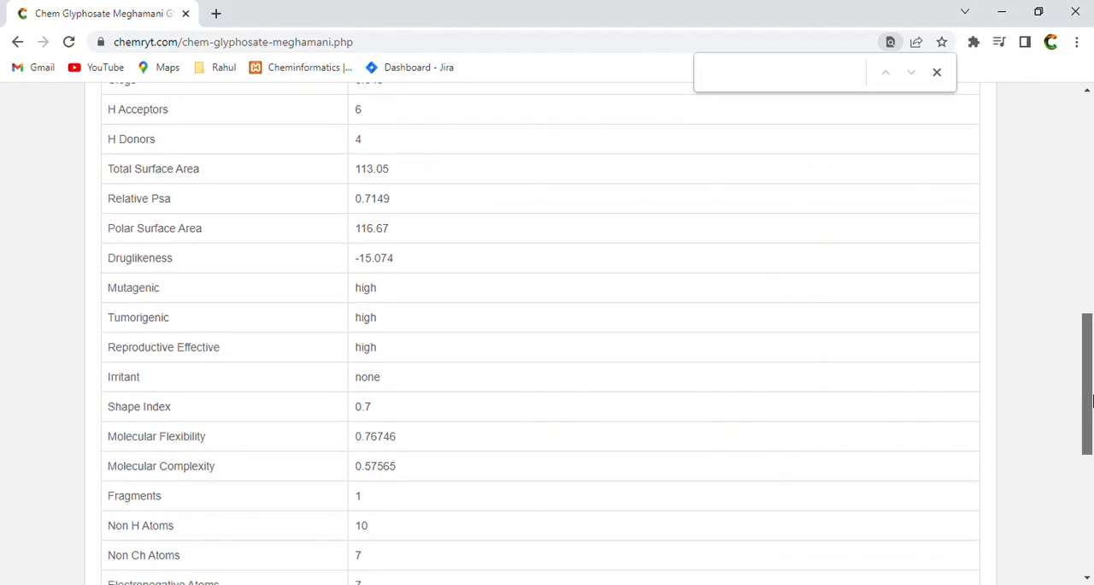
{"action": "scroll", "scroll_direction": "down", "scroll_amount": 3}
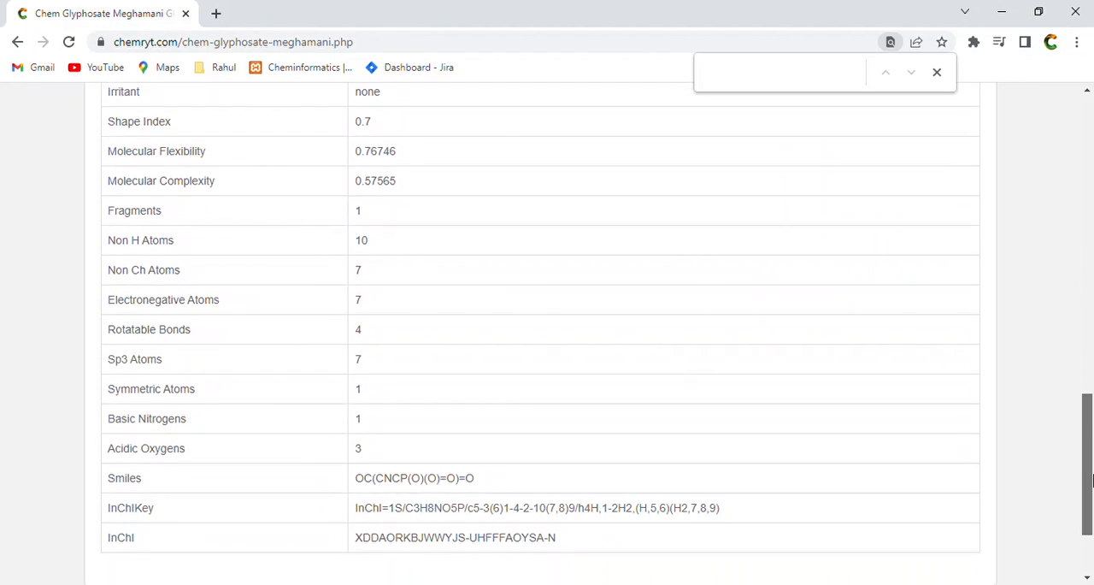
{"action": "scroll", "scroll_direction": "down", "scroll_amount": 3}
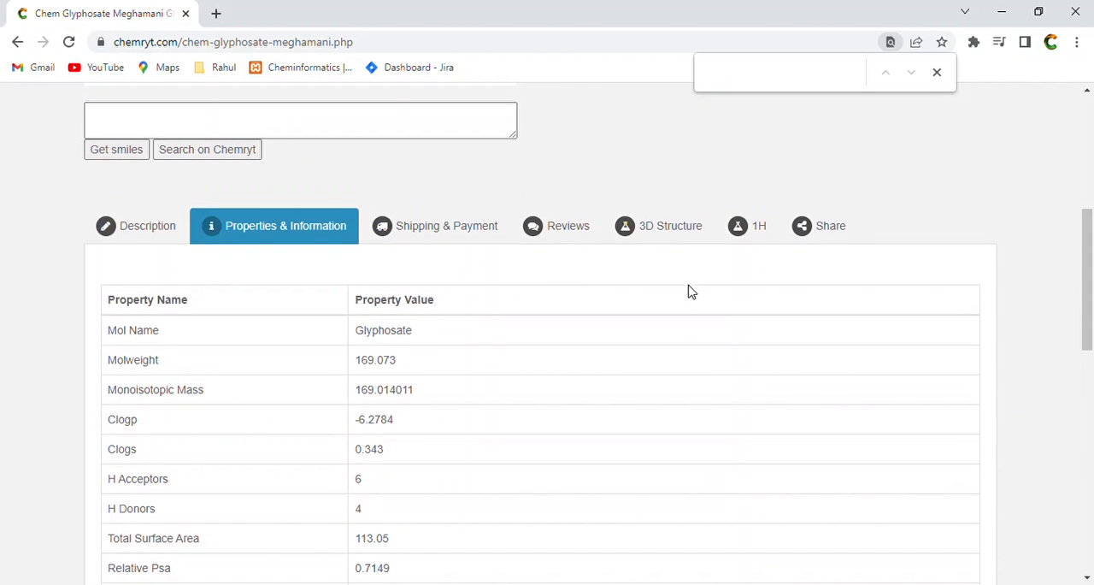
Load structure '1 - Glyphosate' into the 3D viewer as a ball-and-stick model
{"action": "left_click", "coordinate": [670, 226]}
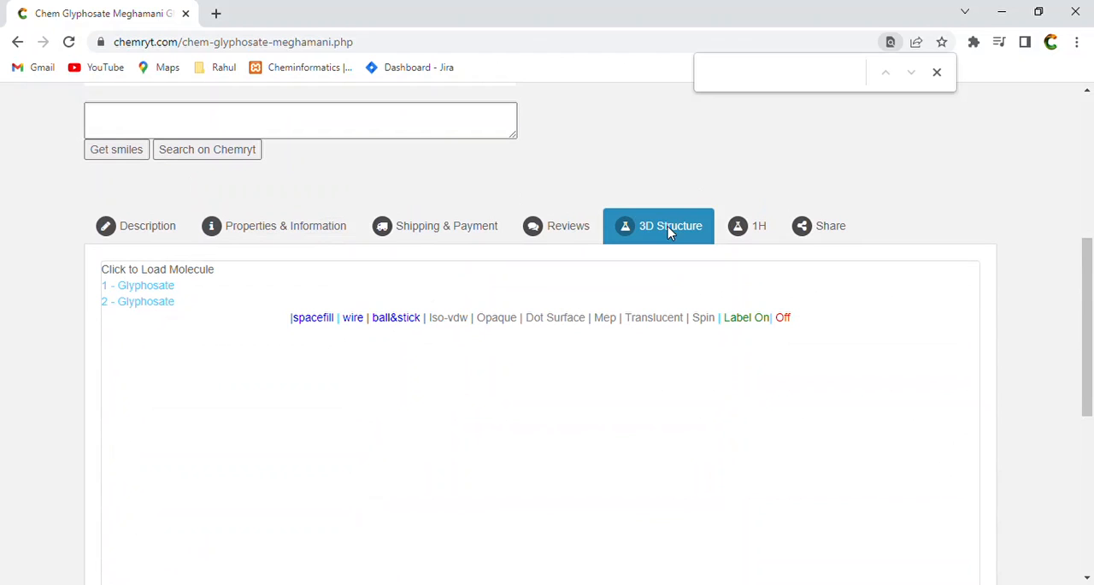
{"action": "mouse_move", "coordinate": [162, 291]}
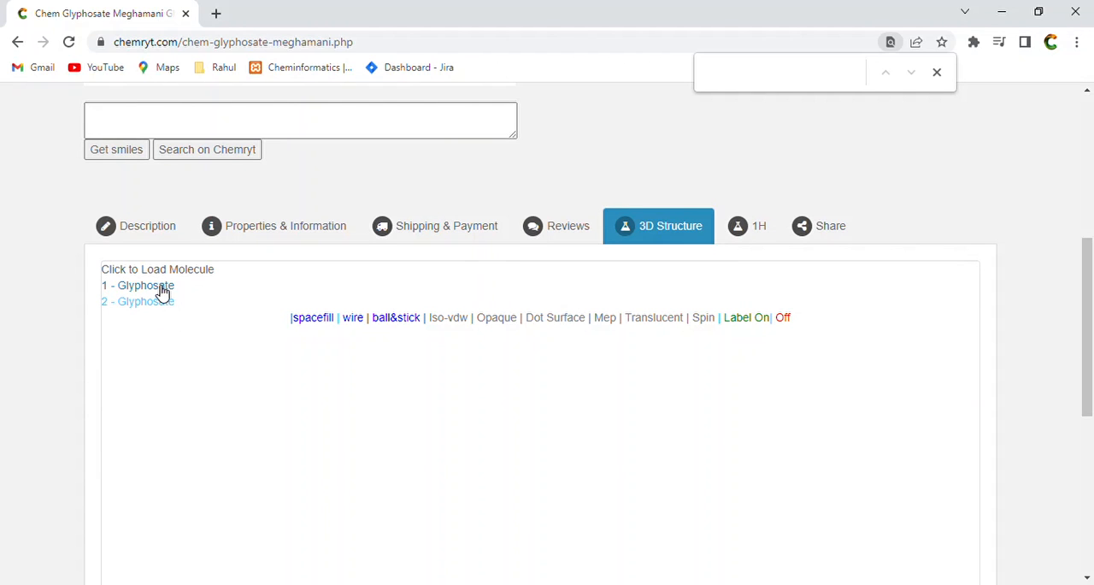
{"action": "left_click", "coordinate": [137, 284]}
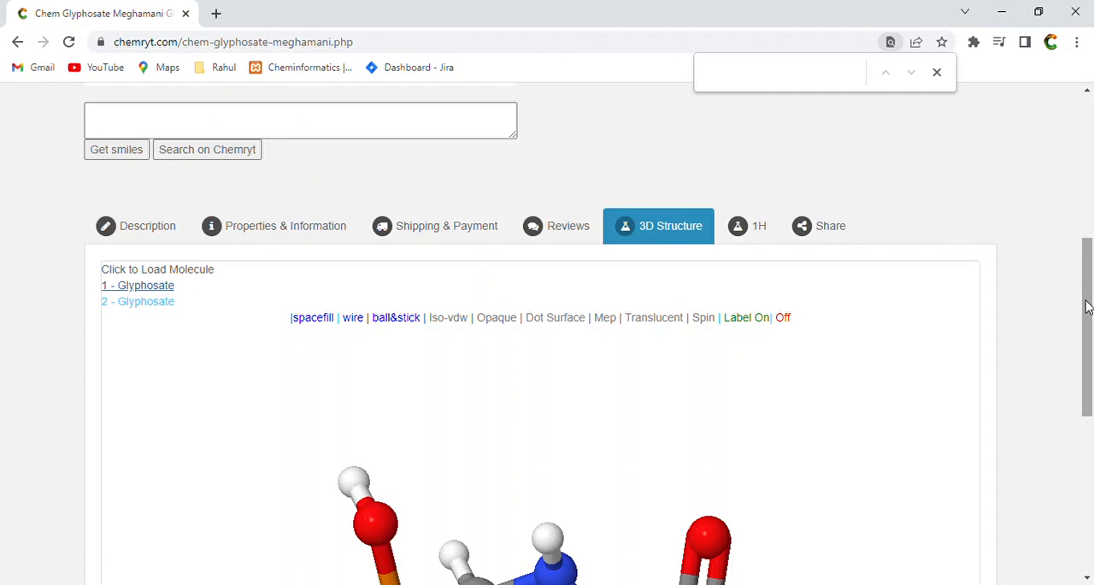
{"action": "scroll", "scroll_direction": "down", "scroll_amount": 3}
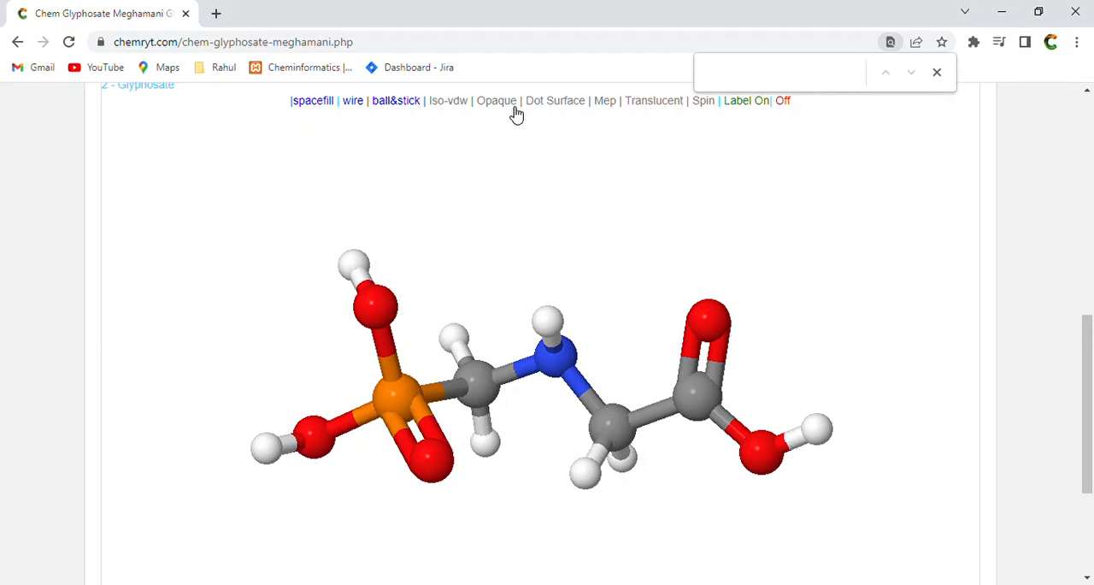
{"action": "mouse_move", "coordinate": [453, 113]}
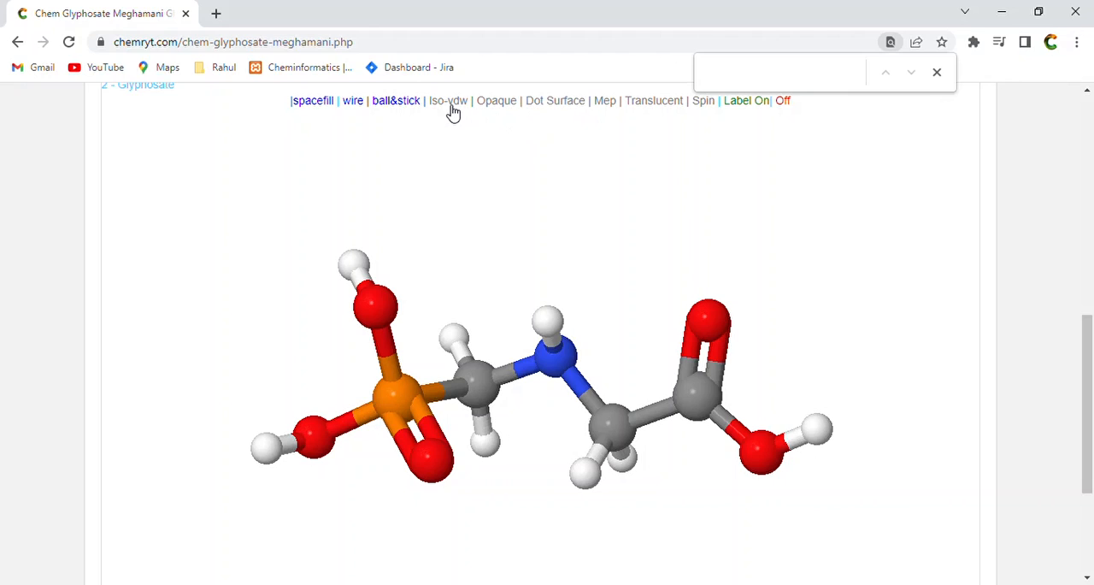
{"action": "mouse_move", "coordinate": [614, 106]}
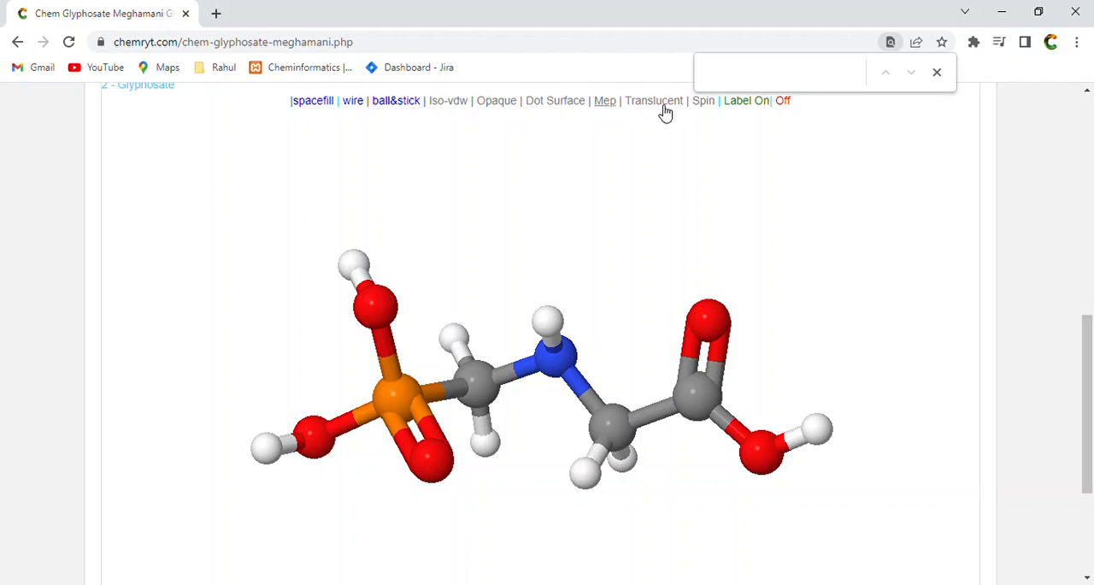
Overlay a translucent MEP surface on the glyphosate model and set it spinning
{"action": "left_click", "coordinate": [605, 99]}
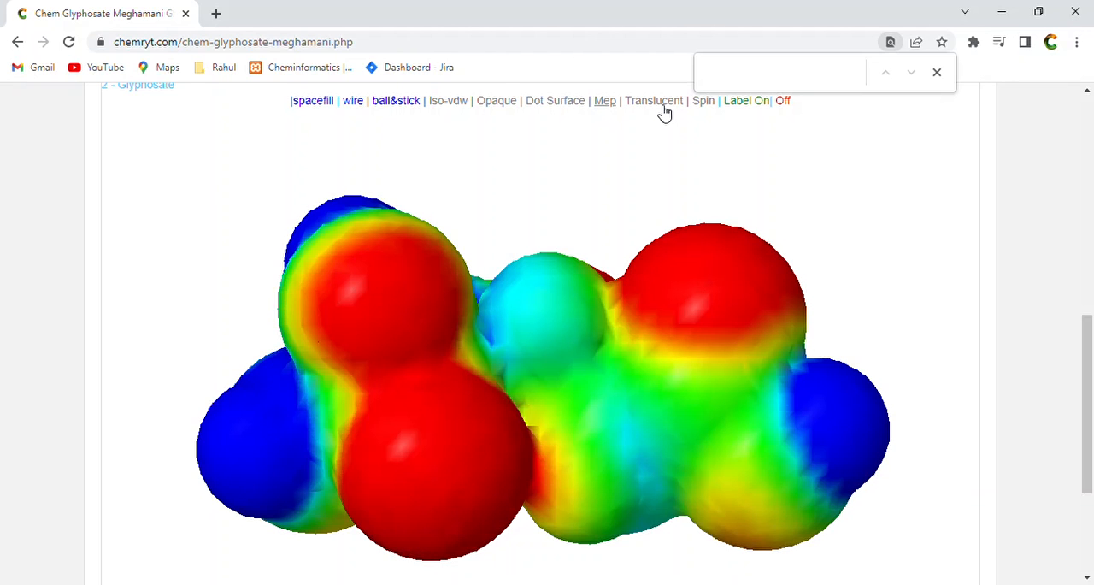
{"action": "left_click", "coordinate": [653, 99]}
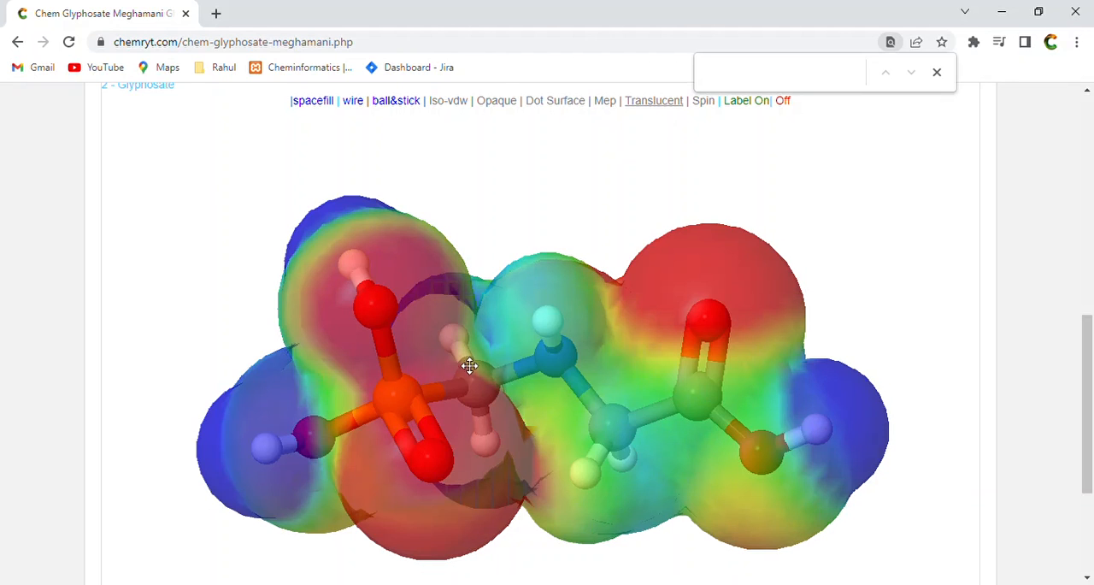
{"action": "left_click_drag", "start_coordinate": [468, 366], "coordinate": [509, 310]}
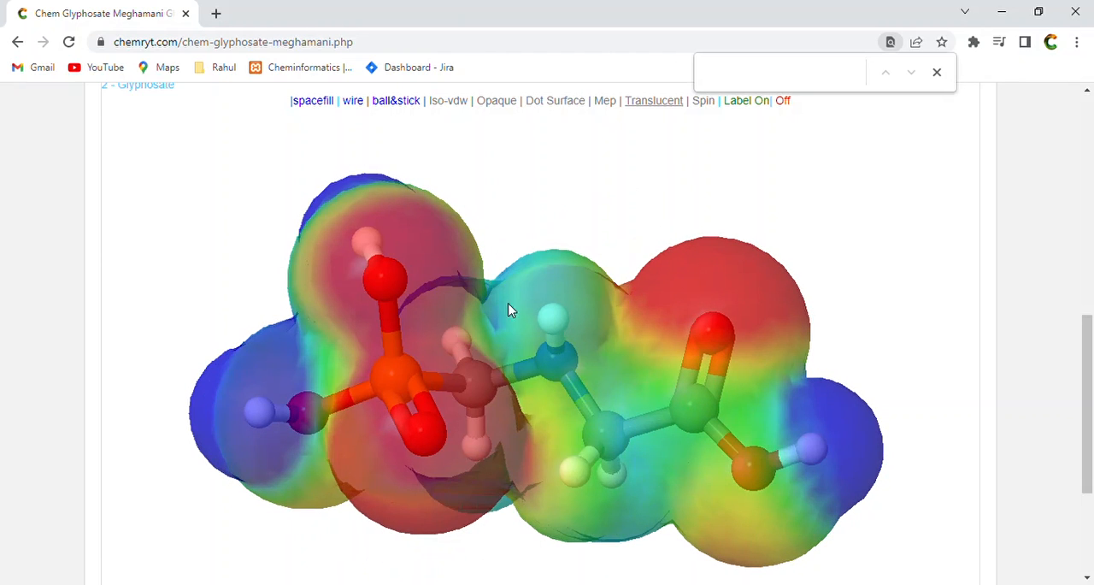
{"action": "mouse_move", "coordinate": [714, 112]}
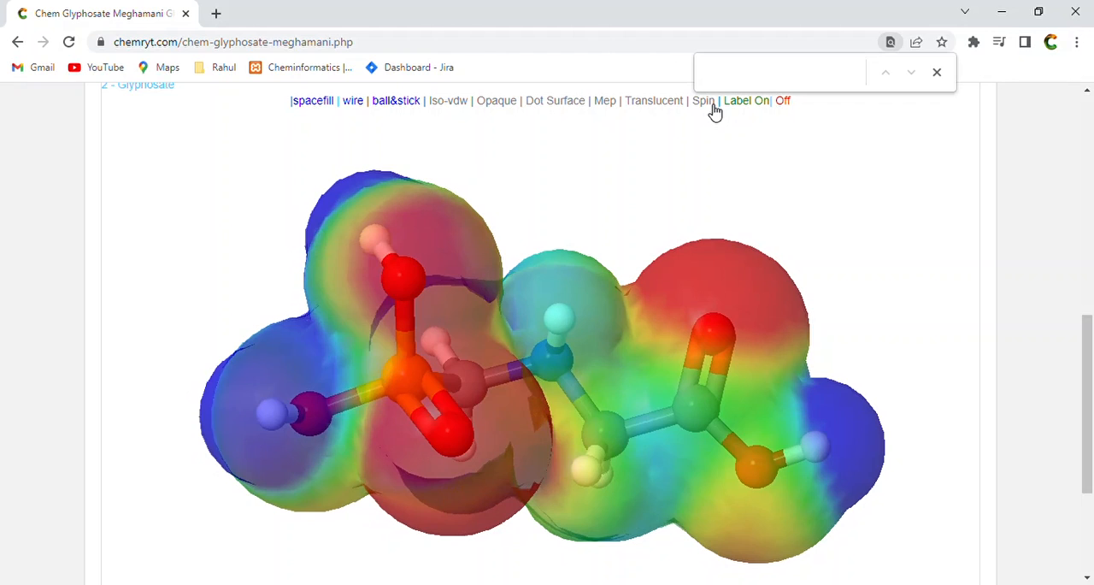
{"action": "left_click", "coordinate": [705, 100]}
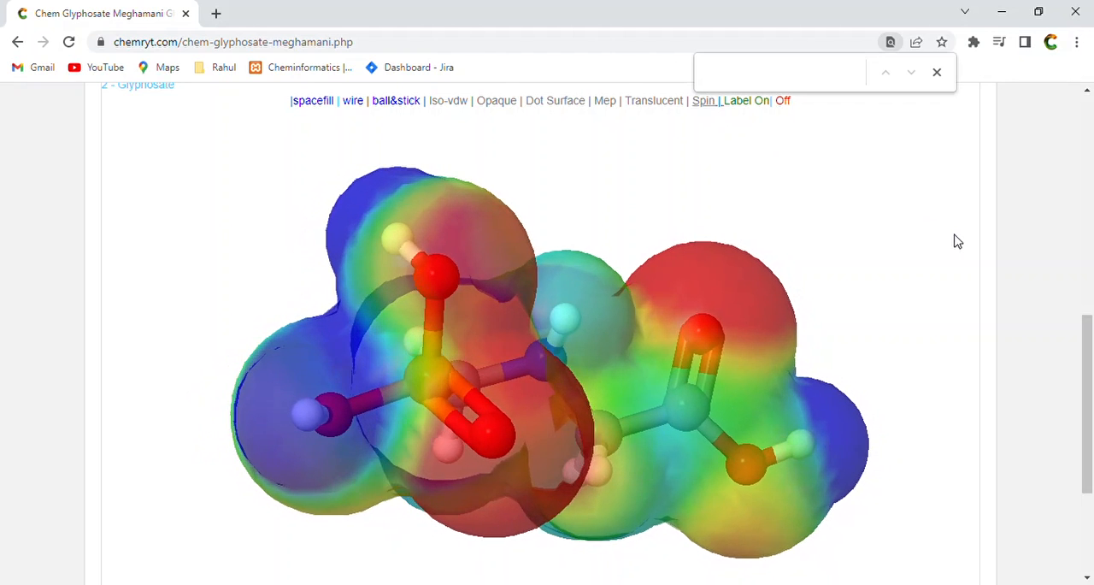